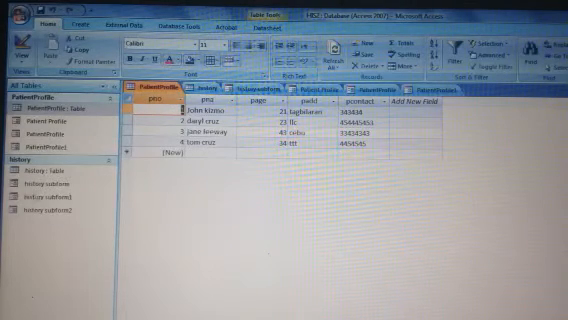
# Open the History table in Datasheet view to review its patient history records
pyautogui.click(176, 88)
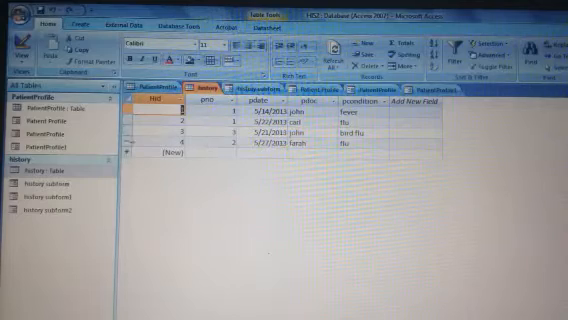
# Start the Form Wizard for a patient form, accept Columnar layout, and pick a style
pyautogui.click(68, 20)
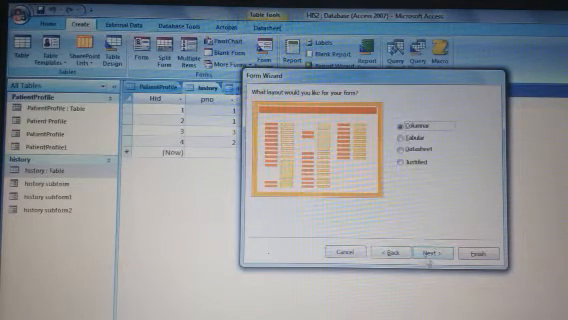
pyautogui.click(442, 248)
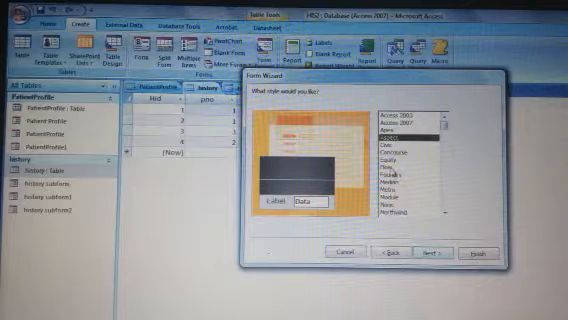
pyautogui.click(420, 128)
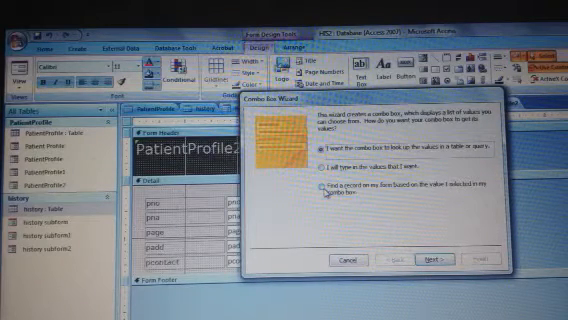
# Add a combo box set to 'Find a record on my form' listing the patient field
pyautogui.click(320, 188)
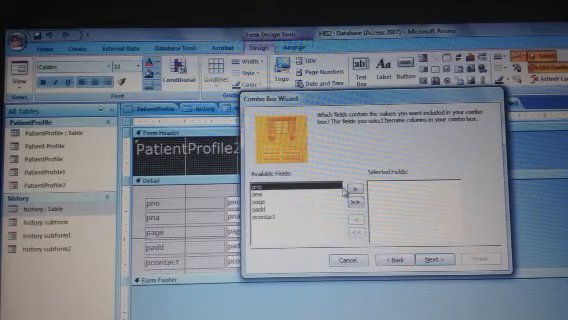
pyautogui.click(354, 190)
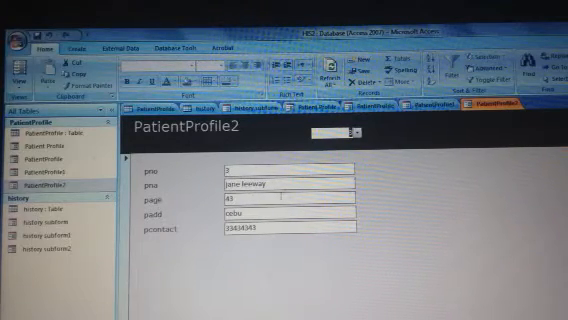
# Try the record-search combo box on PatientProfile2 in Form View
pyautogui.click(348, 132)
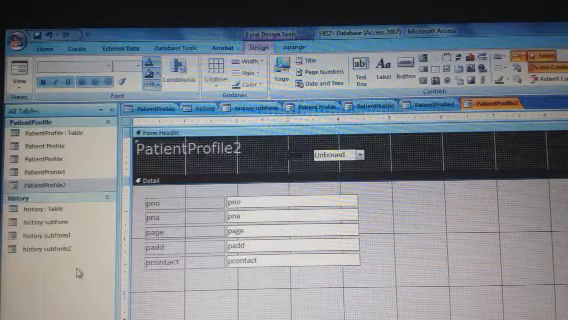
# Return PatientProfile2 to Design View for layout editing
pyautogui.click(44, 210)
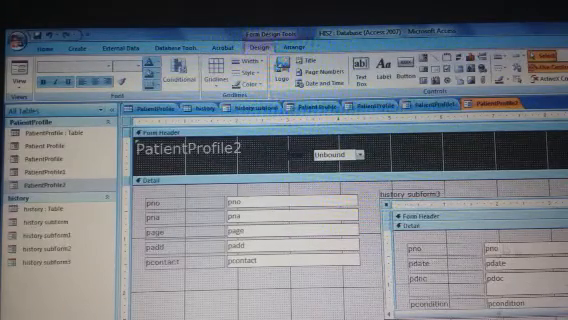
# Display PatientProfile2 in Form View with the History subform showing the patient's records
pyautogui.click(20, 70)
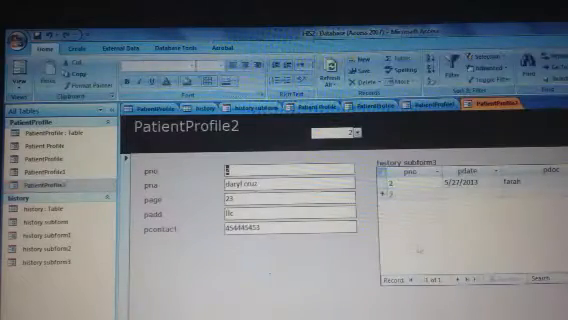